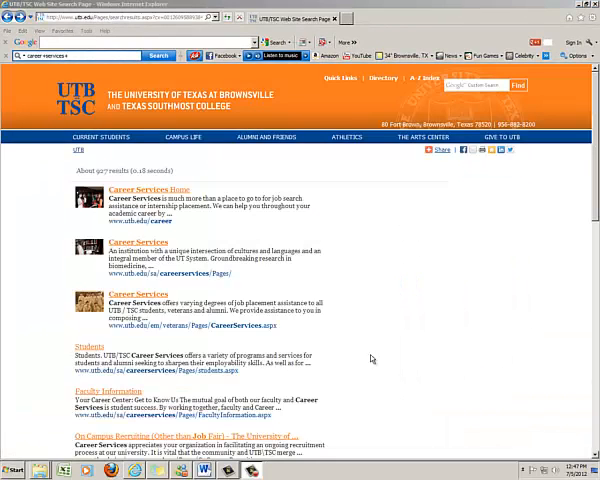
Open the Career Services Home result, then the Student Affairs Job Fair Register Here page
left_click(438, 150)
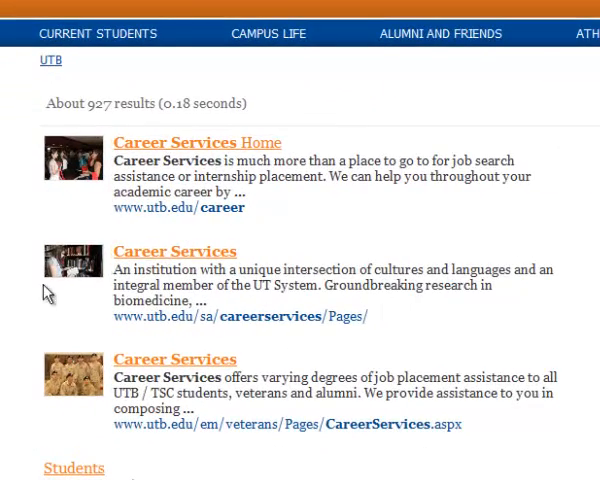
scroll("down", 3)
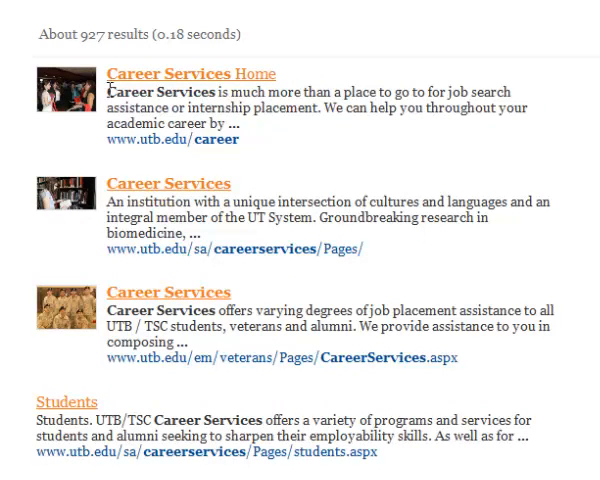
mouse_move(220, 234)
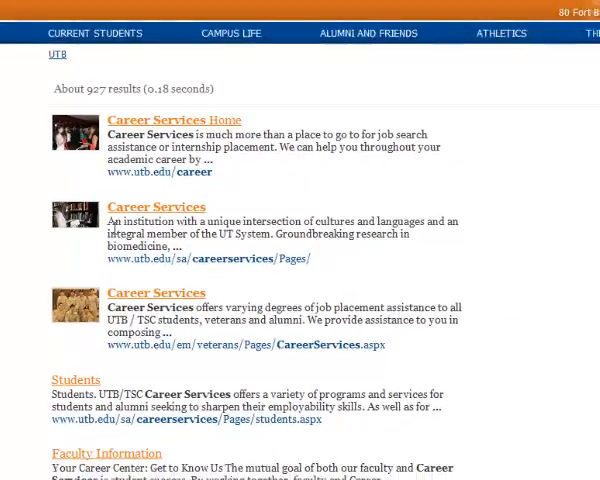
left_click(156, 206)
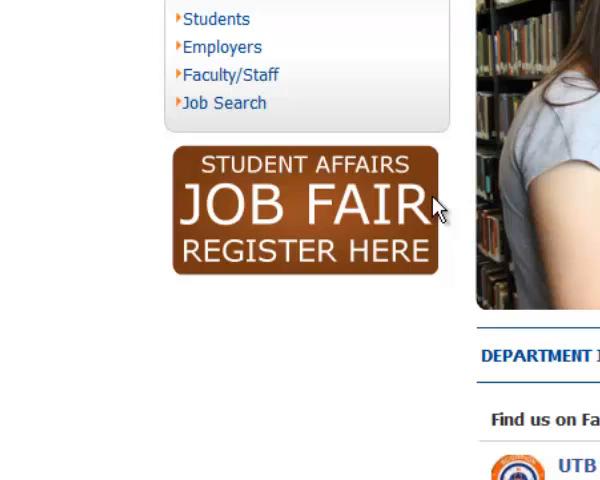
mouse_move(300, 250)
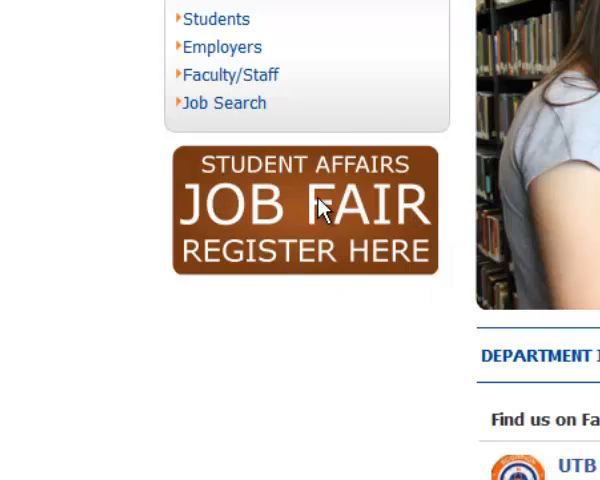
left_click(305, 210)
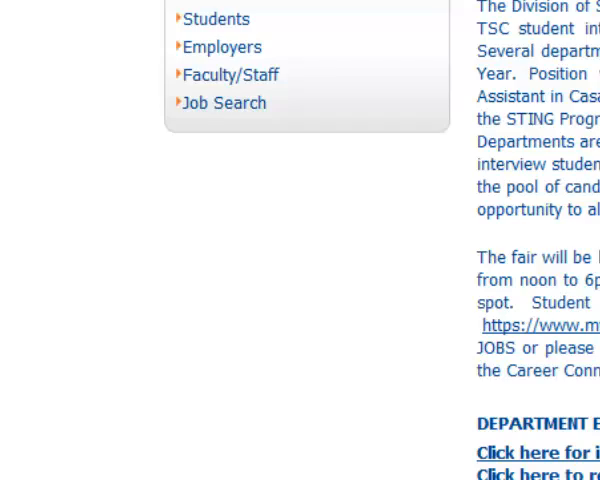
scroll("down", 3)
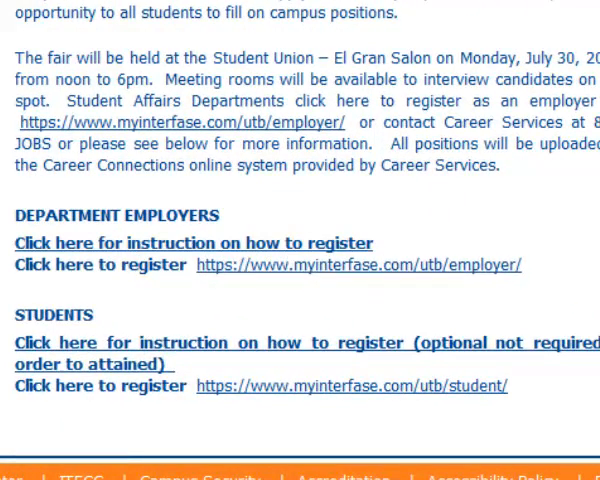
mouse_move(362, 286)
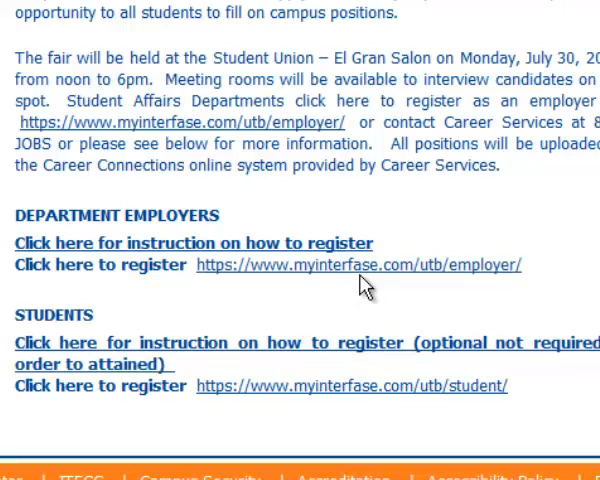
Follow the myinterfase.com/utb/employer link under Department Employers to the employer login
left_click(358, 265)
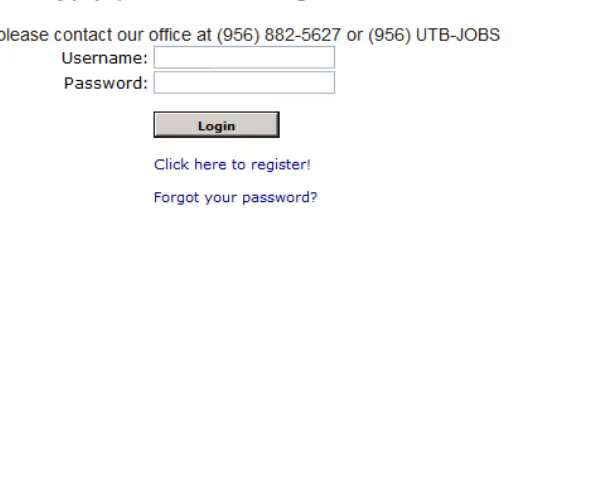
left_click(245, 58)
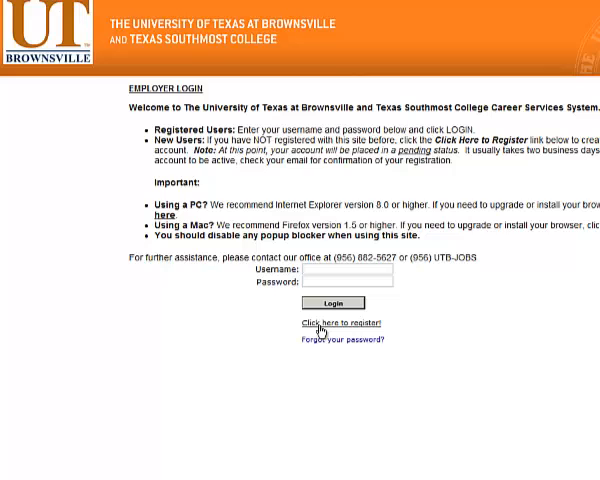
mouse_move(221, 274)
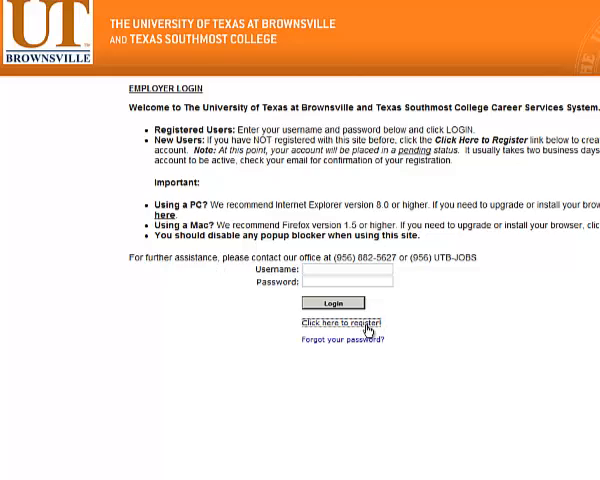
Start new employer registration, search organizations for 'utb', and check UTB/TSC - Office of Student Media
left_click(338, 323)
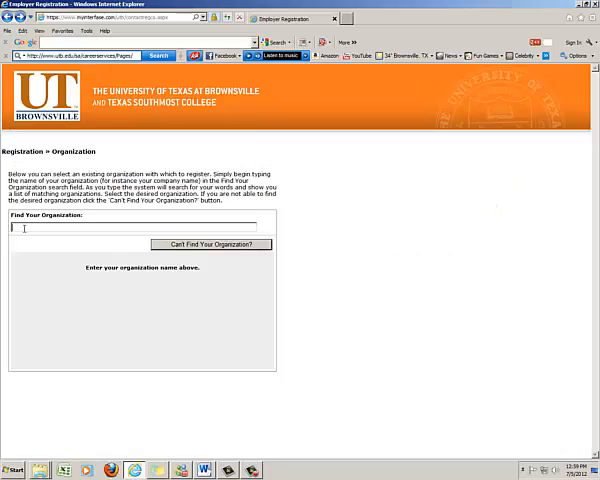
type("utb")
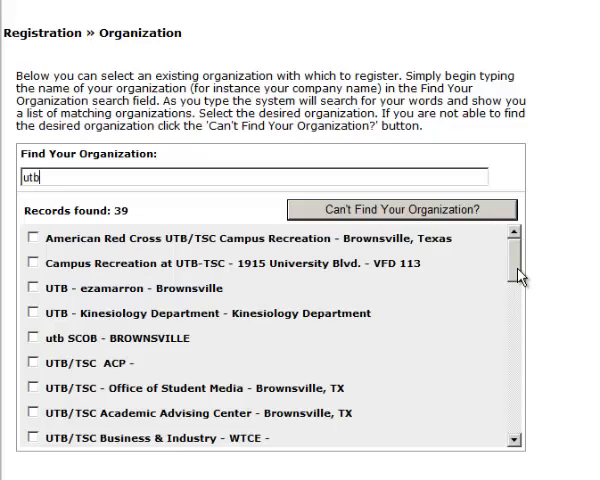
scroll("down", 3)
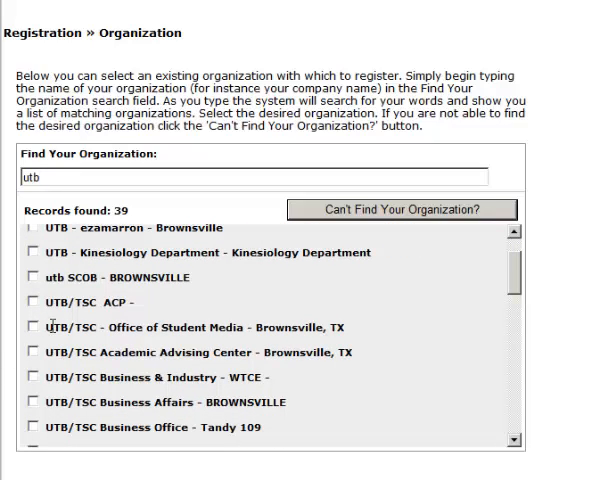
left_click(28, 327)
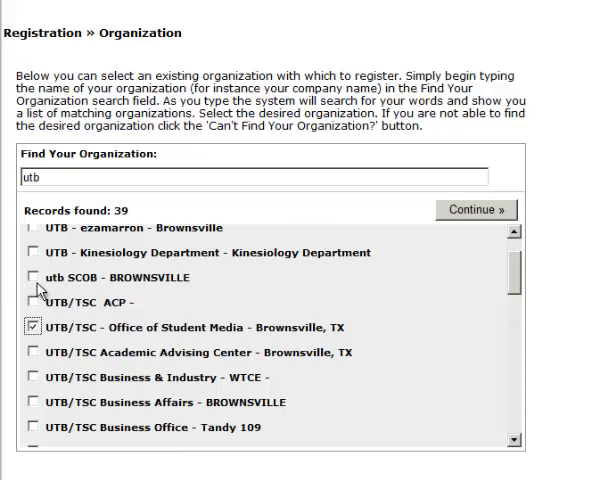
Continue to the Employer Registration form and scroll through its prefilled contact section
left_click(475, 209)
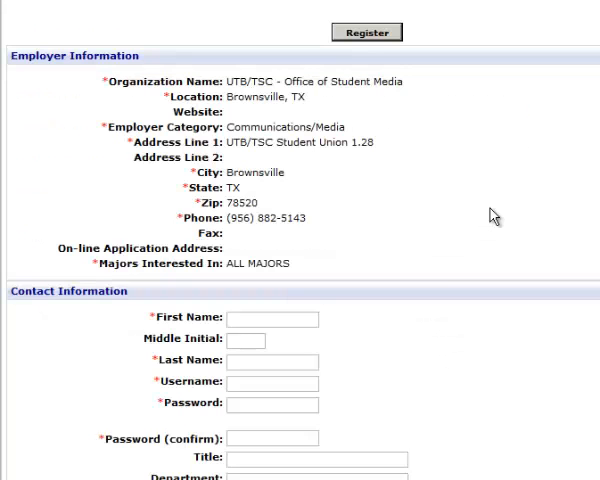
scroll("down", 3)
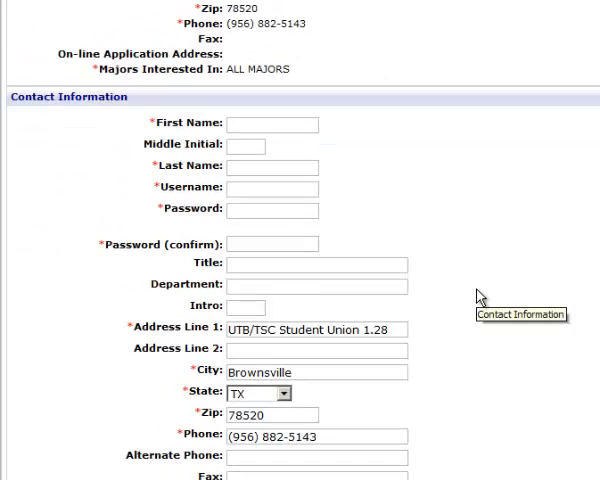
mouse_move(510, 280)
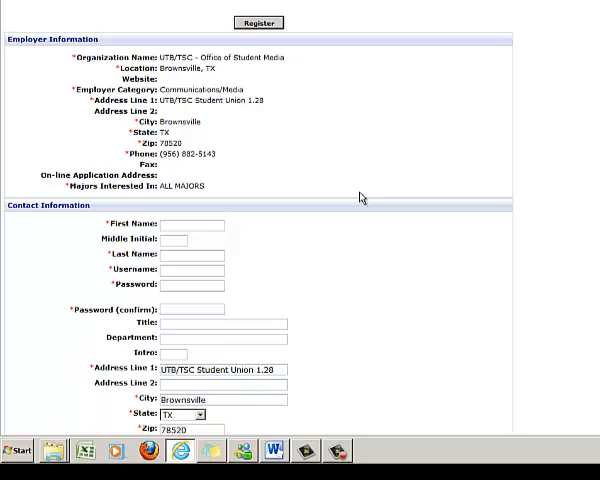
mouse_move(377, 119)
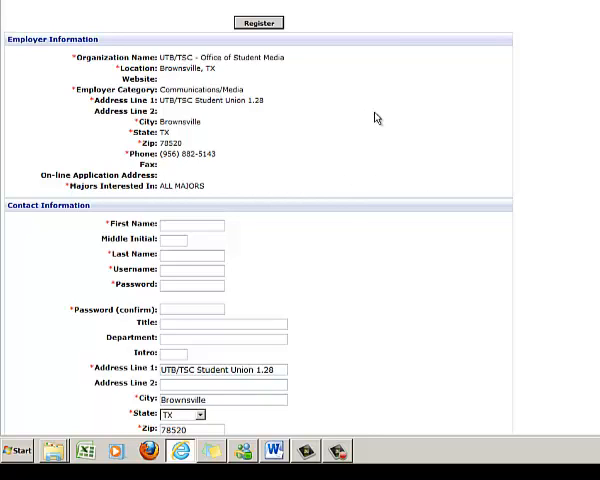
mouse_move(341, 91)
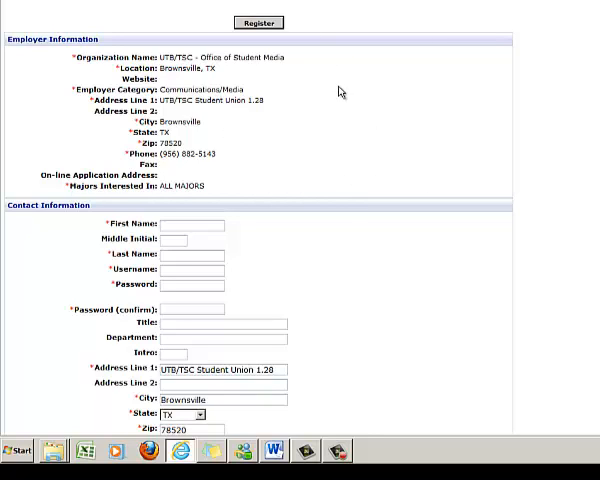
mouse_move(459, 153)
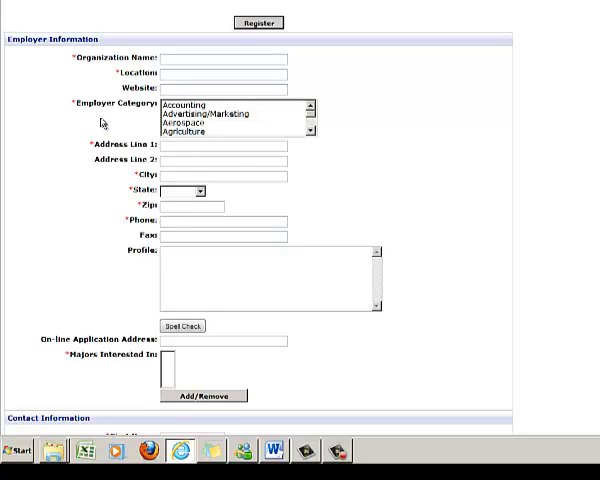
scroll("down", 3)
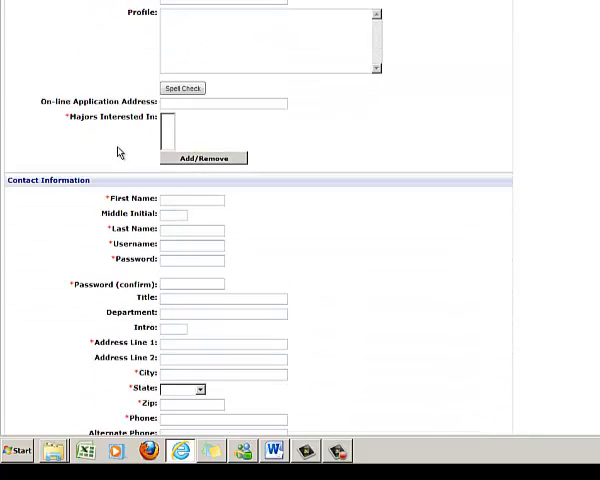
scroll("down", 3)
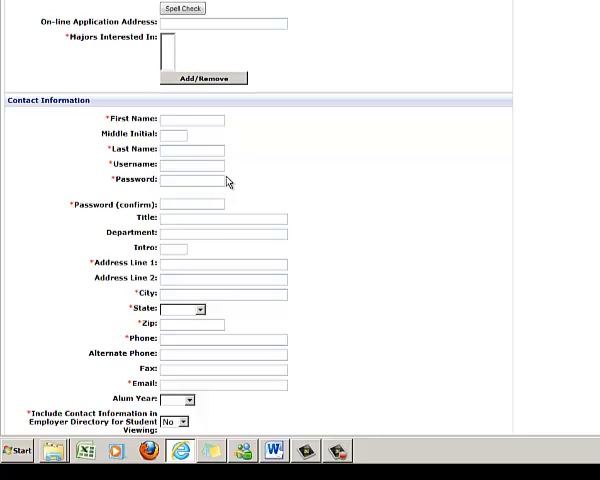
scroll("down", 3)
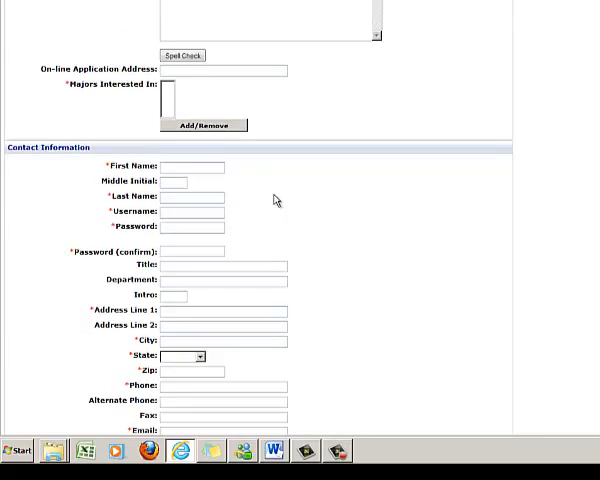
scroll("up", 3)
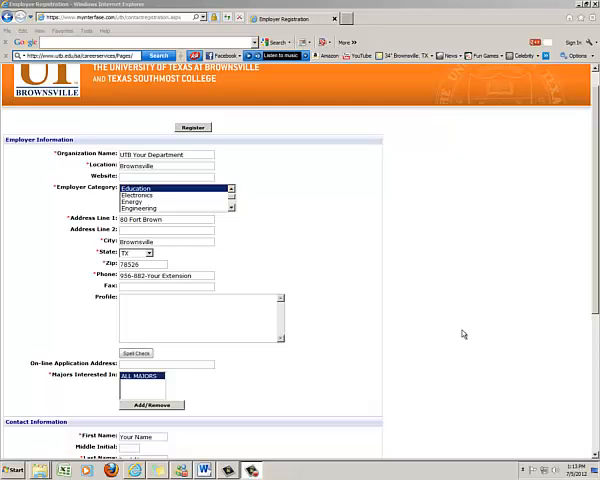
mouse_move(178, 260)
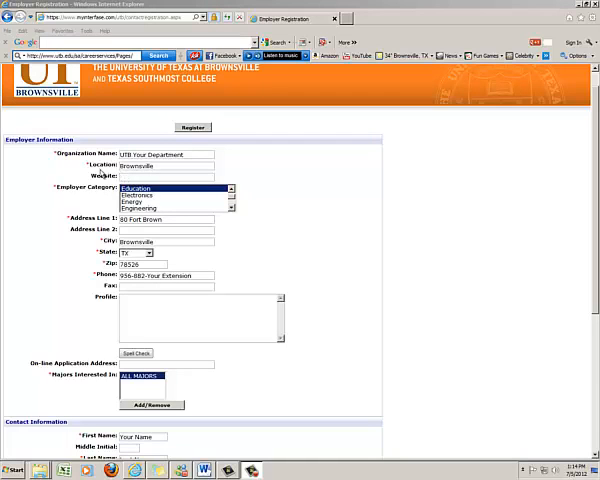
mouse_move(63, 180)
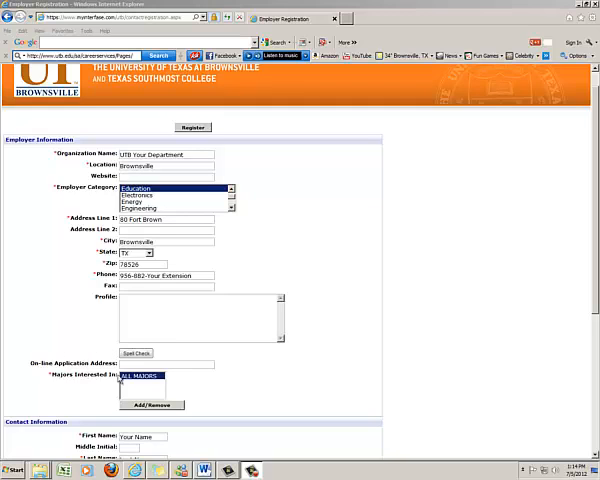
Select ALL MAJORS under Majors Interested In and scroll down to the Register button
left_click(152, 405)
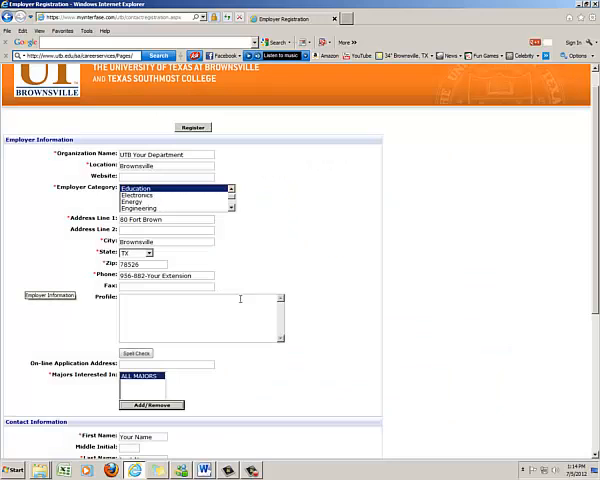
scroll("down", 3)
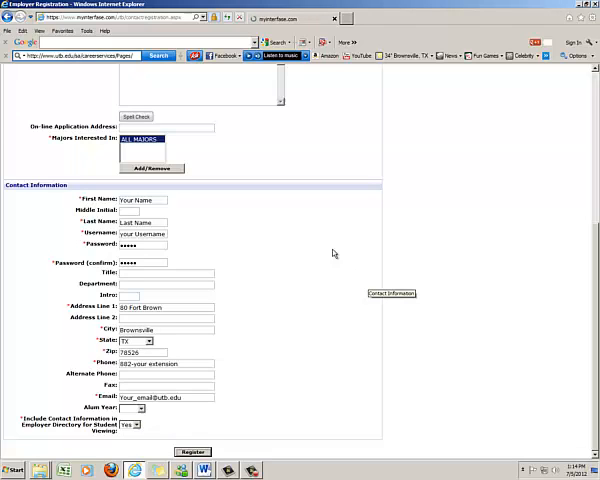
Register the completed form to reach the profile-complete confirmation
left_click(192, 452)
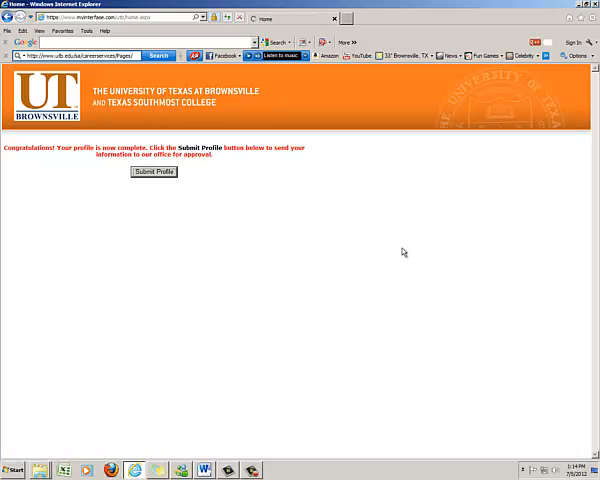
Submit the completed employer profile to the office for approval
left_click(152, 171)
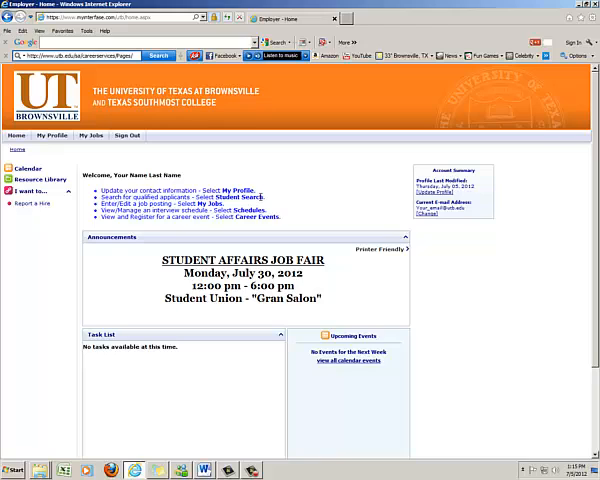
mouse_move(212, 187)
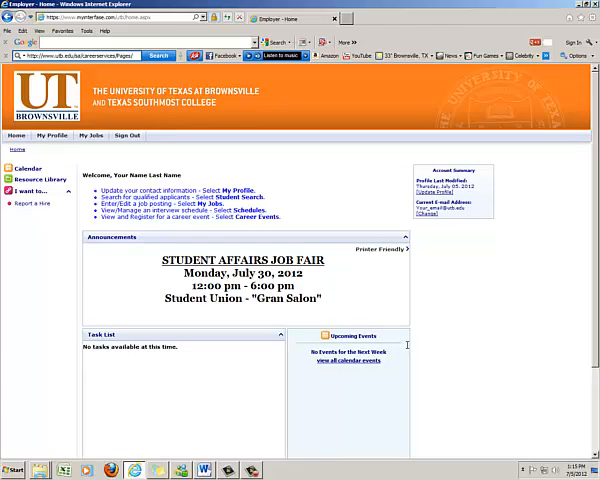
mouse_move(408, 322)
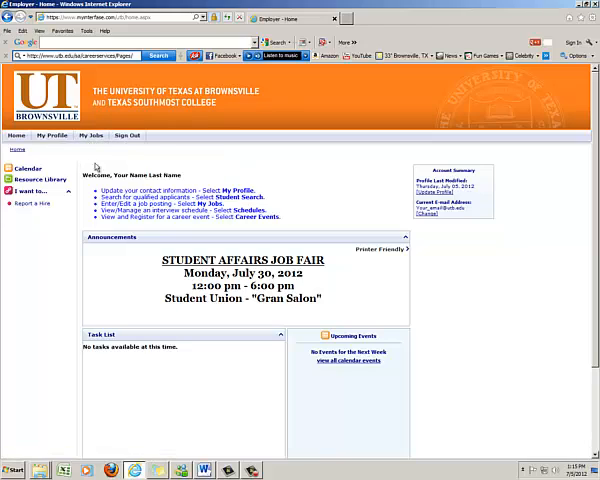
mouse_move(205, 140)
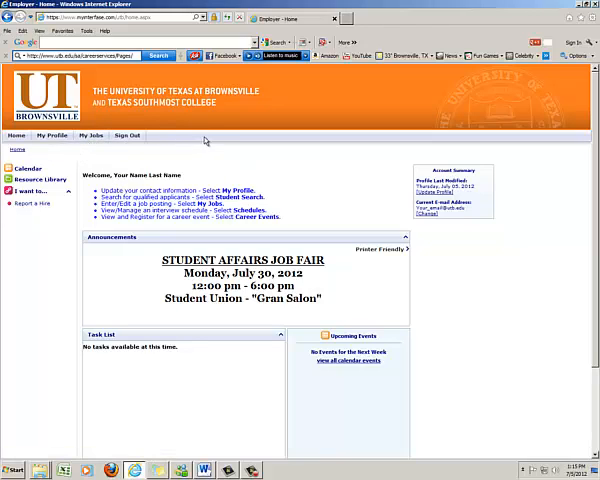
mouse_move(458, 258)
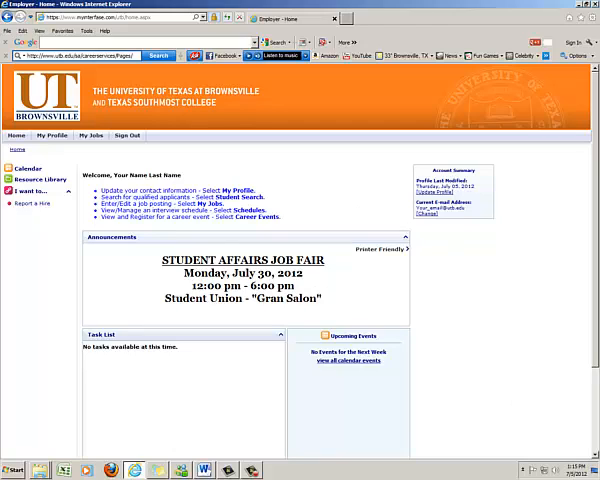
mouse_move(452, 329)
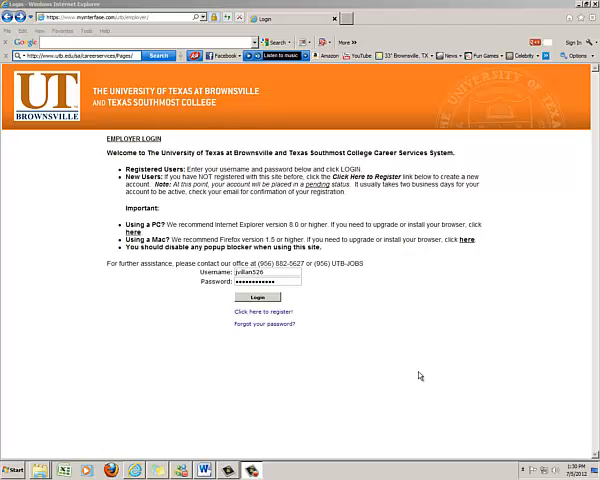
mouse_move(327, 339)
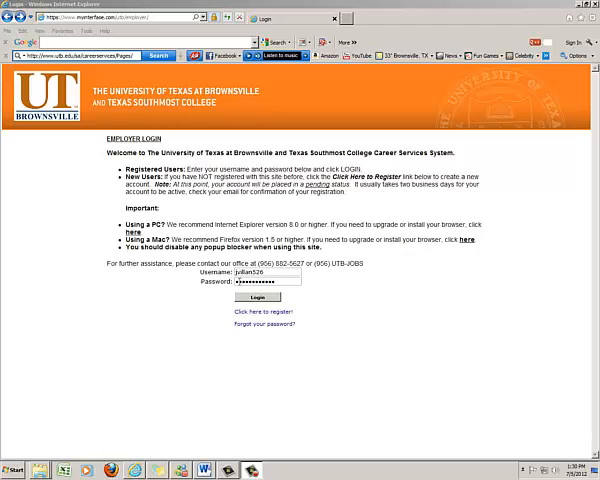
Enter the password on the Employer Login page and log in
left_click(258, 297)
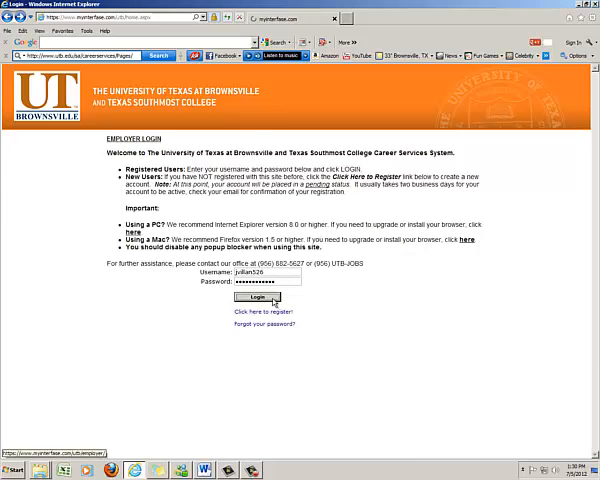
left_click(258, 298)
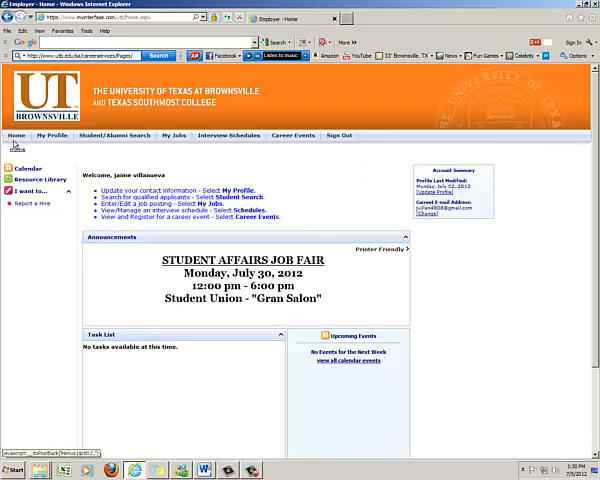
Search career events from the Career Events menu to list the Student Affairs Job Fair
left_click(173, 135)
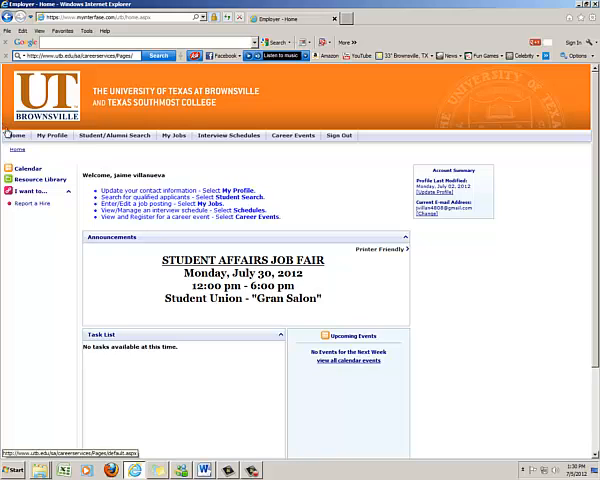
mouse_move(285, 145)
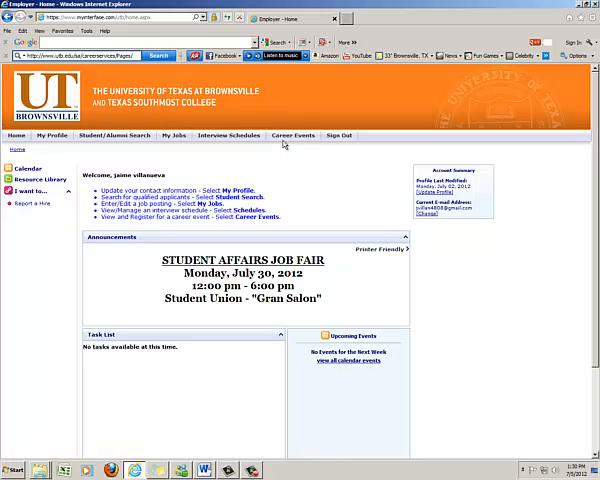
left_click(292, 135)
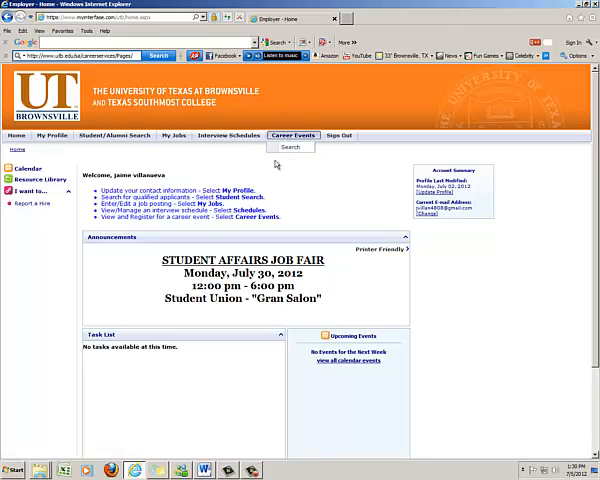
mouse_move(277, 120)
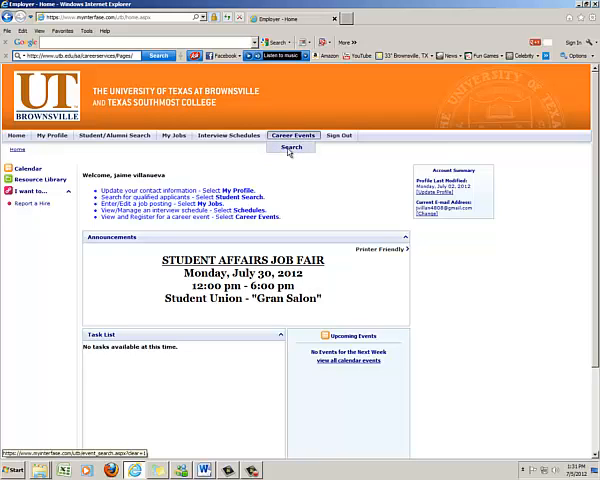
left_click(291, 147)
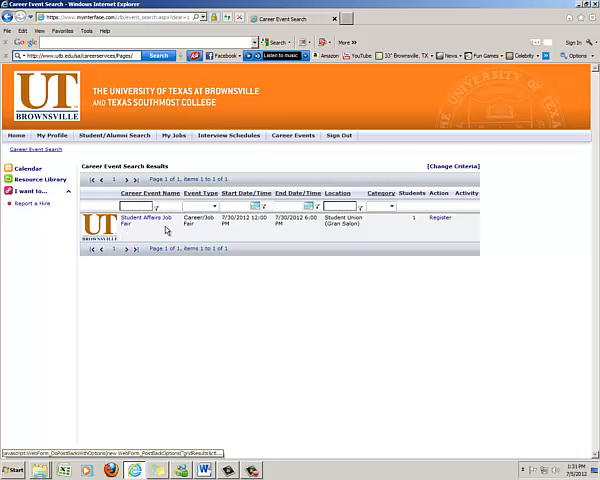
Open the Student Affairs Job Fair details and choose Register Now
left_click(140, 218)
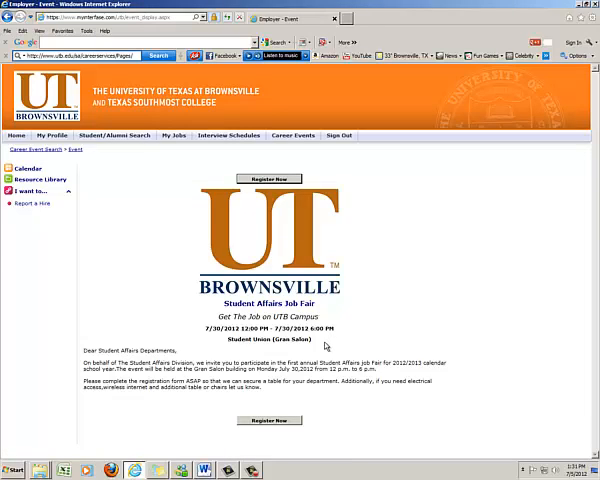
mouse_move(118, 292)
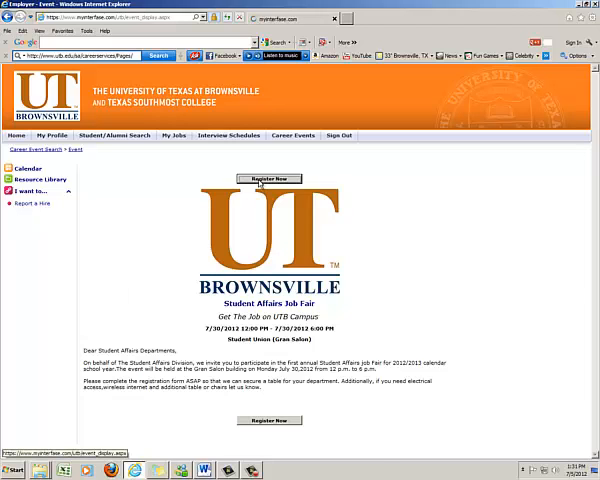
left_click(269, 179)
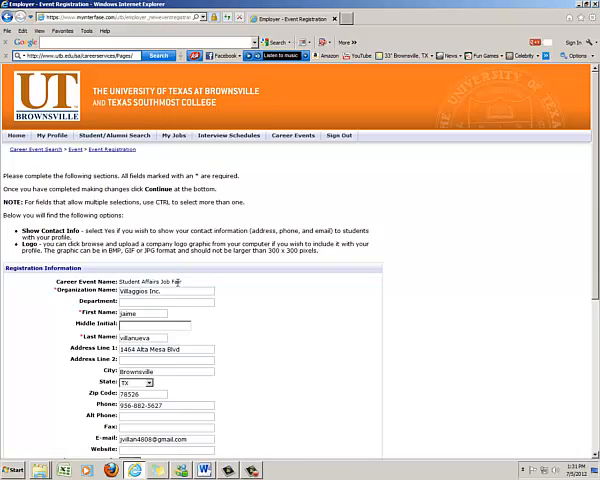
Accept the prefilled registration information and continue to the event profile page
scroll("down", 3)
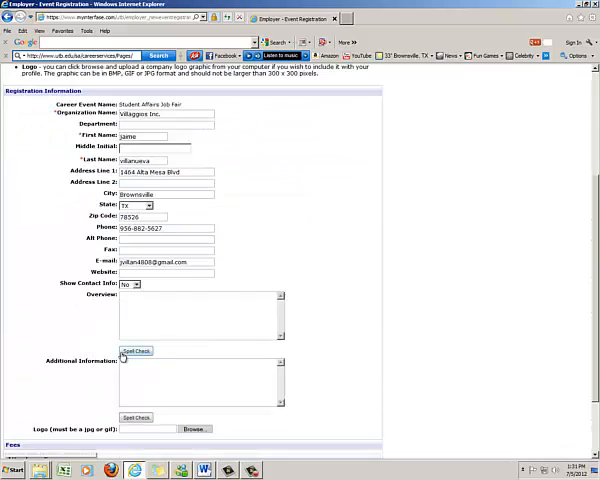
scroll("down", 3)
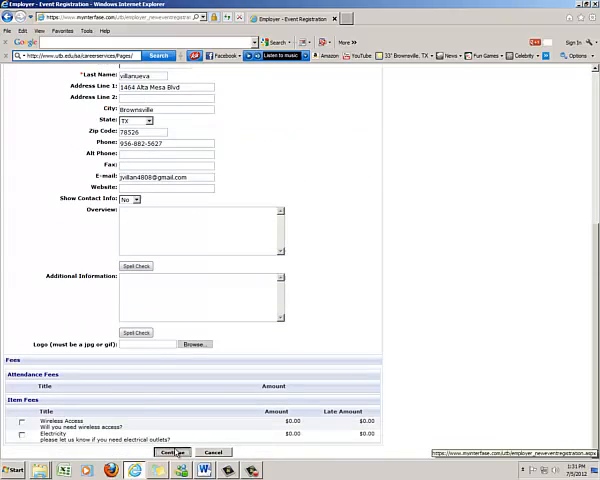
left_click(170, 452)
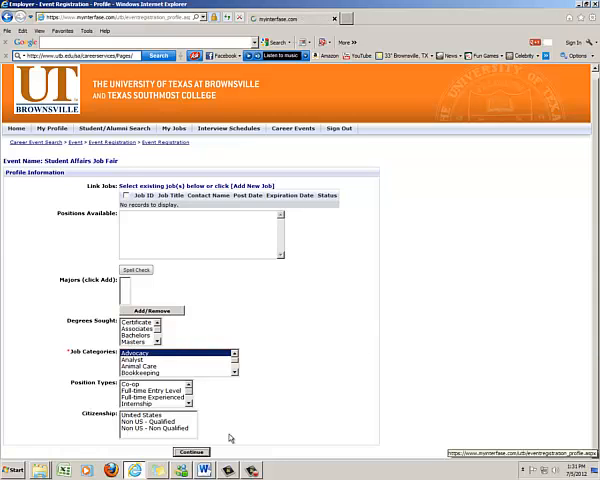
Continue past the Profile Information page to confirm the Student Affairs Job Fair registration
left_click(190, 452)
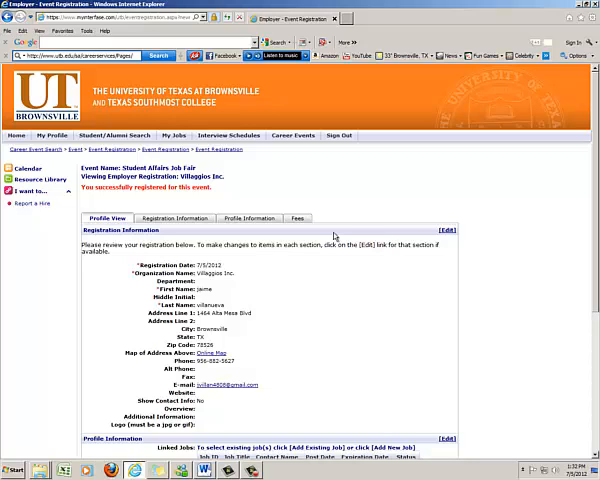
mouse_move(380, 221)
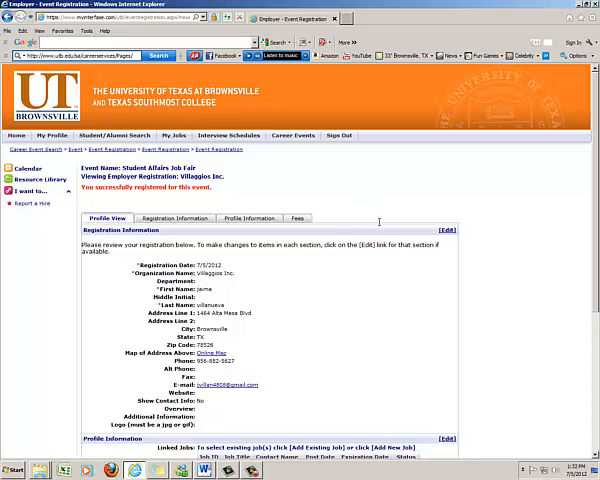